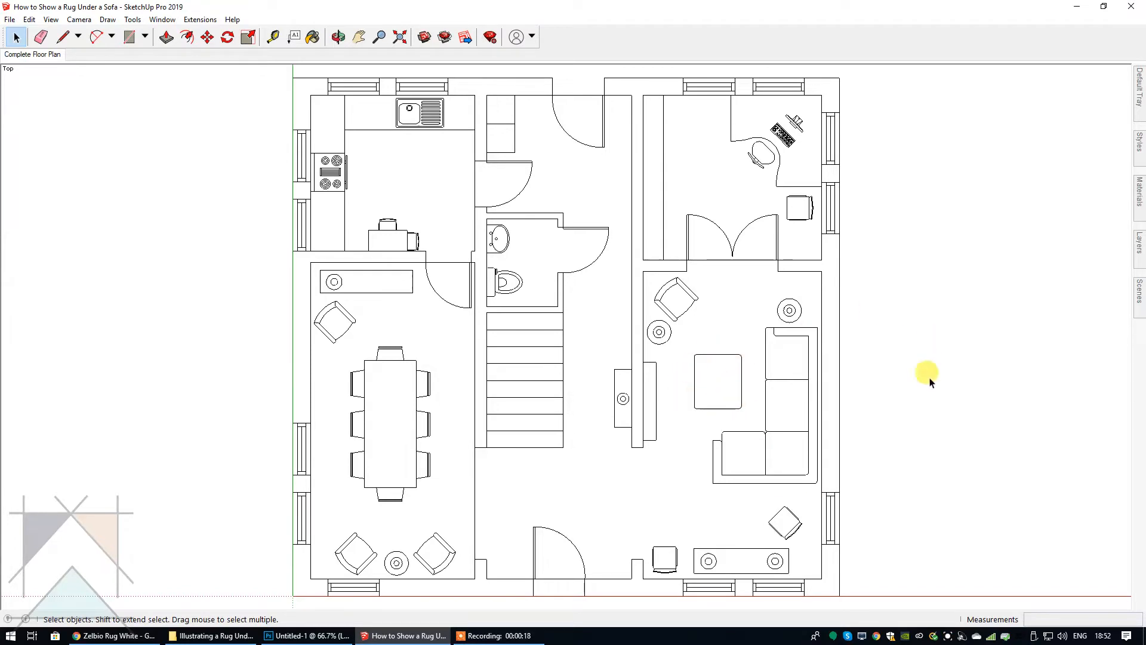
{"action": "mouse_move", "coordinate": [921, 380]}
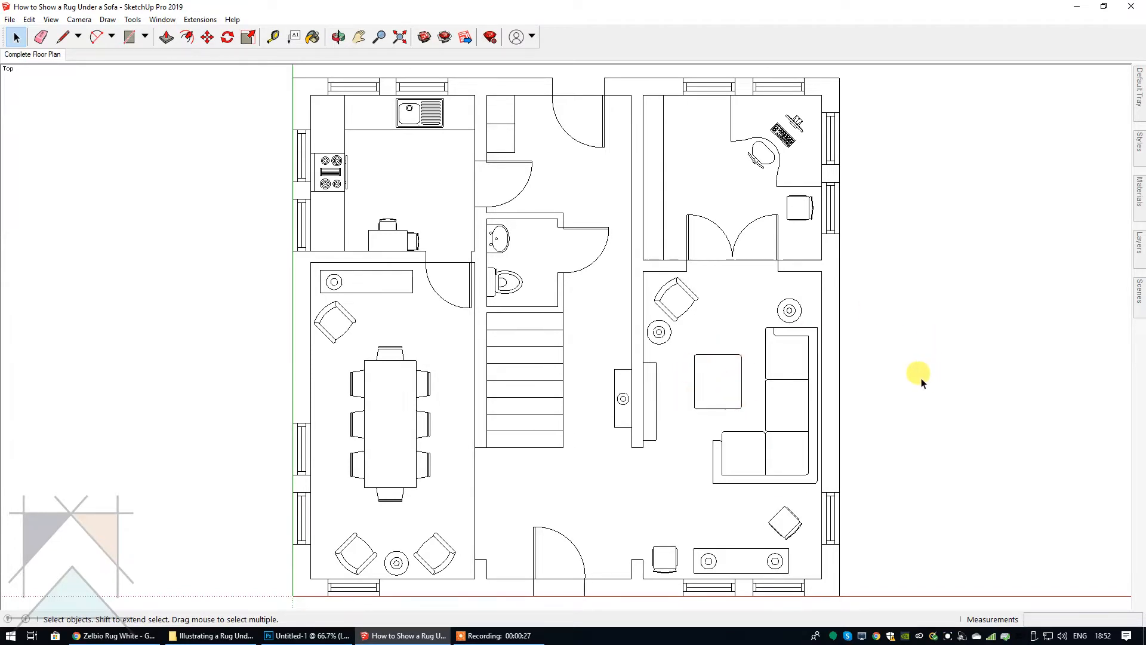
{"action": "mouse_move", "coordinate": [918, 382]}
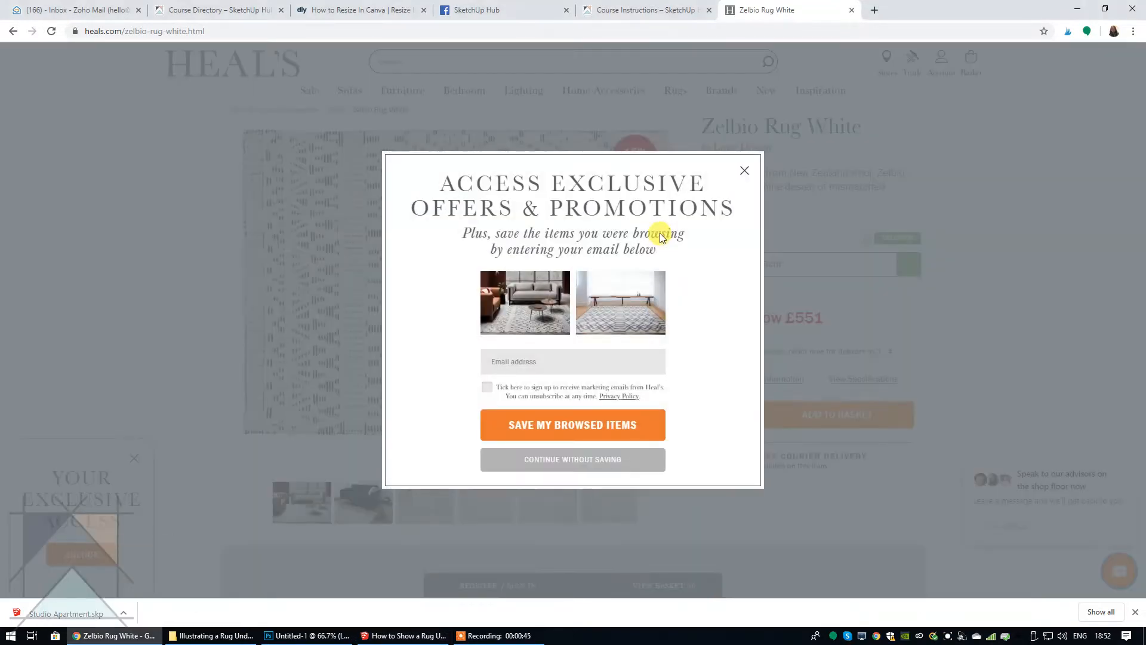
Step: Dismiss the promotional popup on the Heal's Zelbio Rug White product page
{"action": "left_click", "coordinate": [744, 171]}
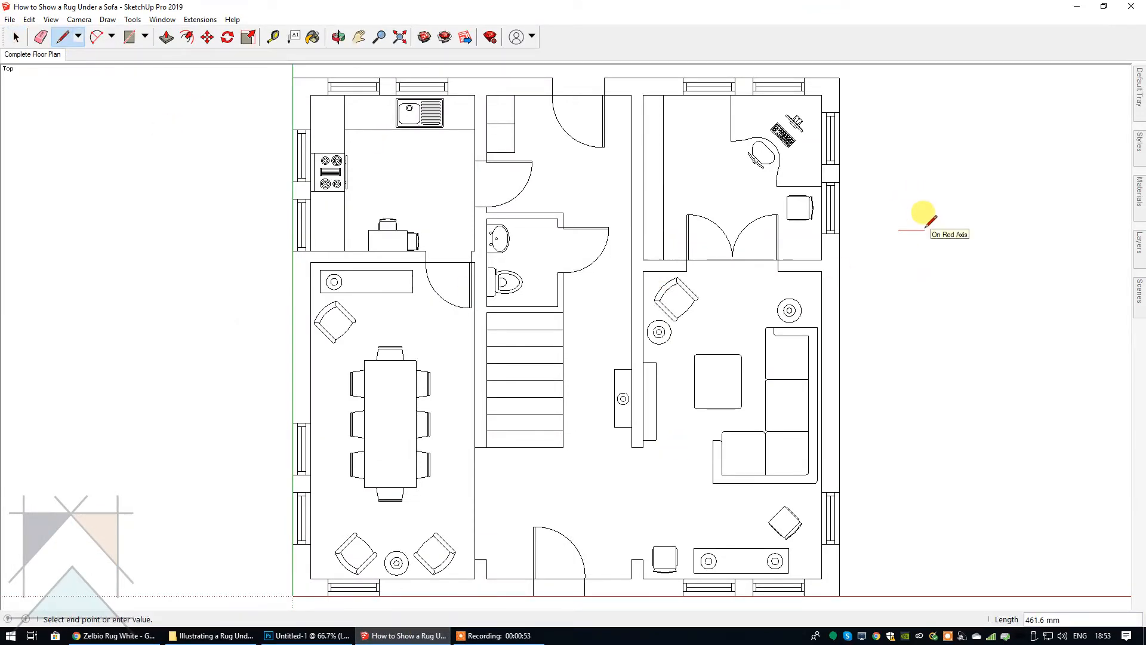
Step: Draw the 1700 mm-wide rug rectangle beside the plan and make it a group
{"action": "type", "text": "1700"}
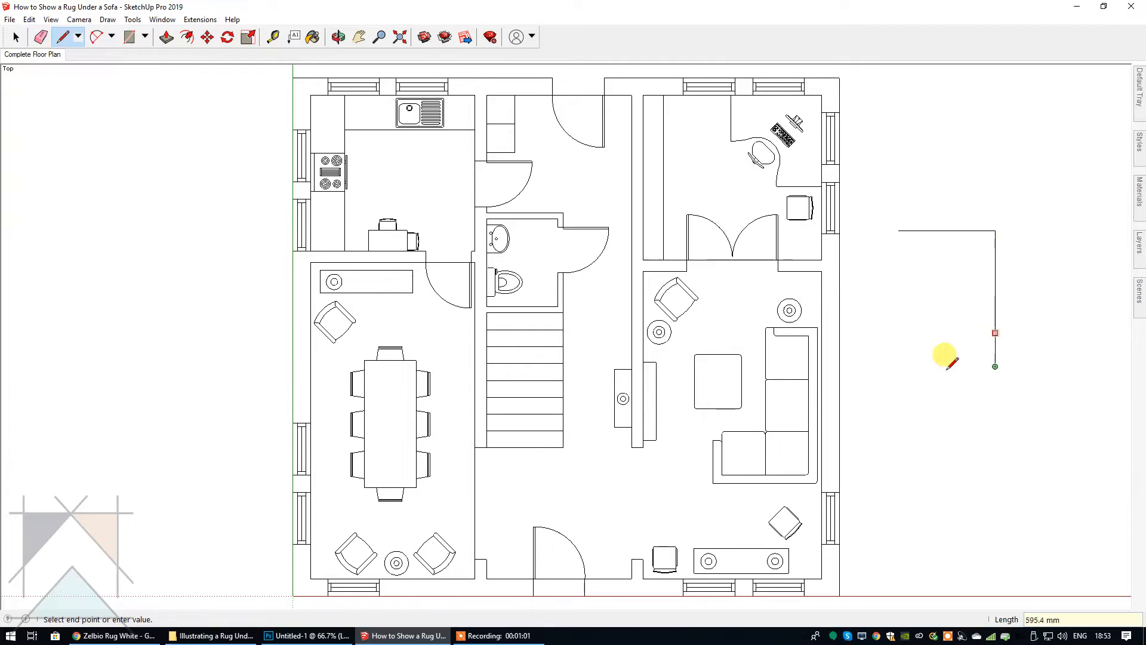
{"action": "mouse_move", "coordinate": [900, 230]}
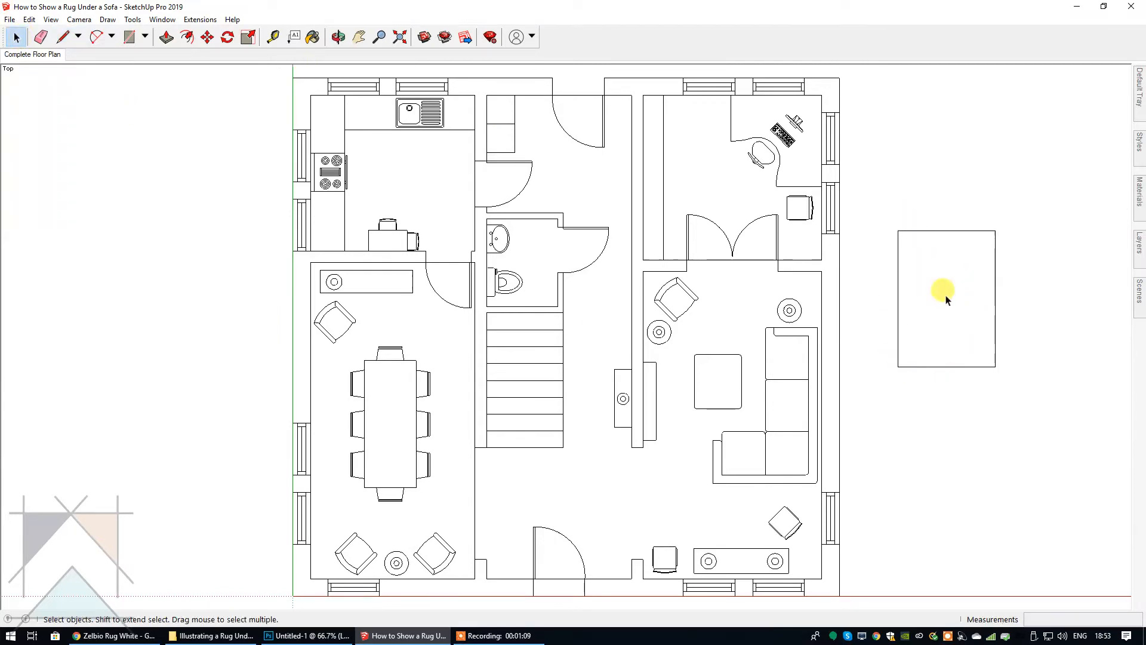
{"action": "right_click", "coordinate": [943, 292]}
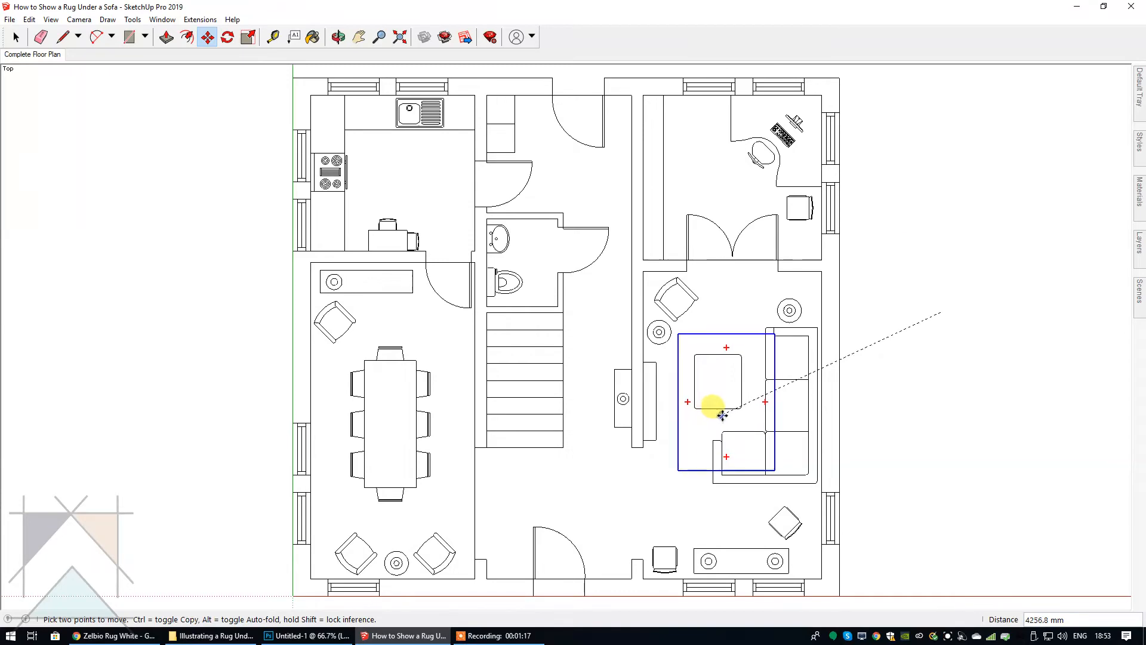
Step: Move the rug group into the living room under the sofa around the coffee table
{"action": "left_click_drag", "start_coordinate": [720, 409], "coordinate": [826, 325]}
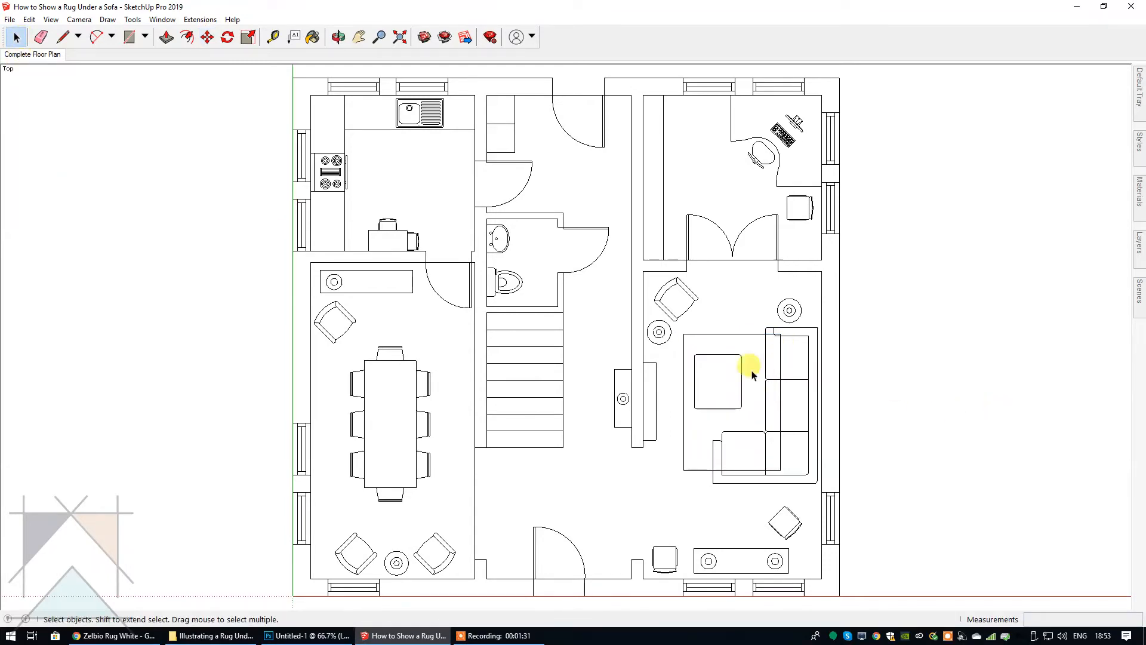
{"action": "right_click", "coordinate": [753, 372]}
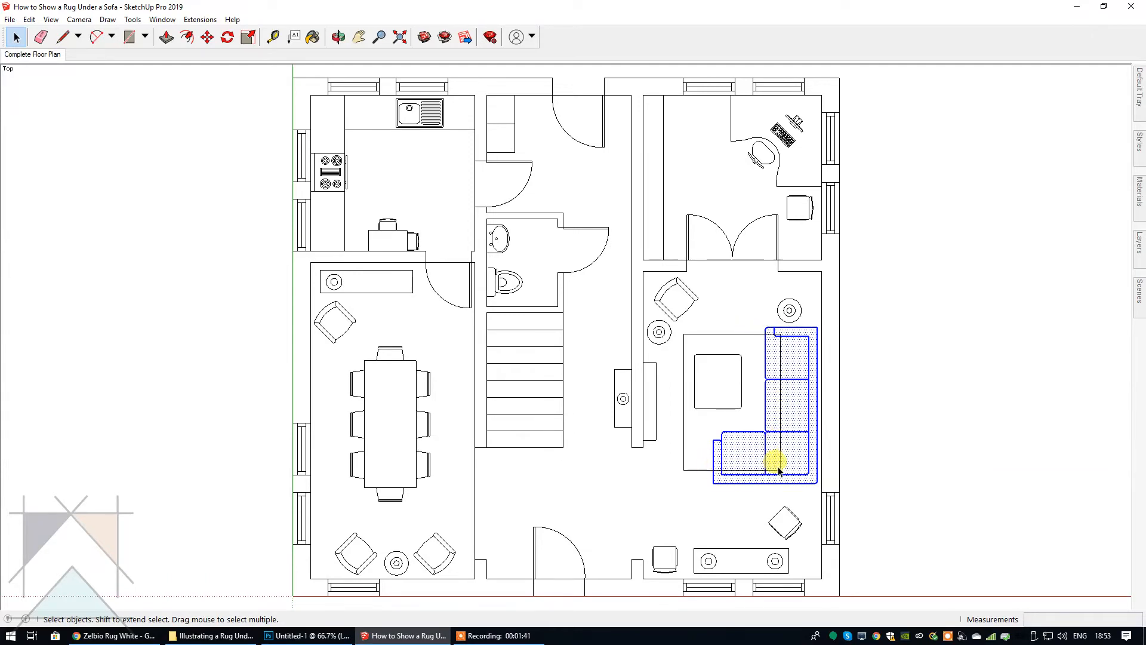
{"action": "left_click_drag", "start_coordinate": [778, 472], "coordinate": [781, 387]}
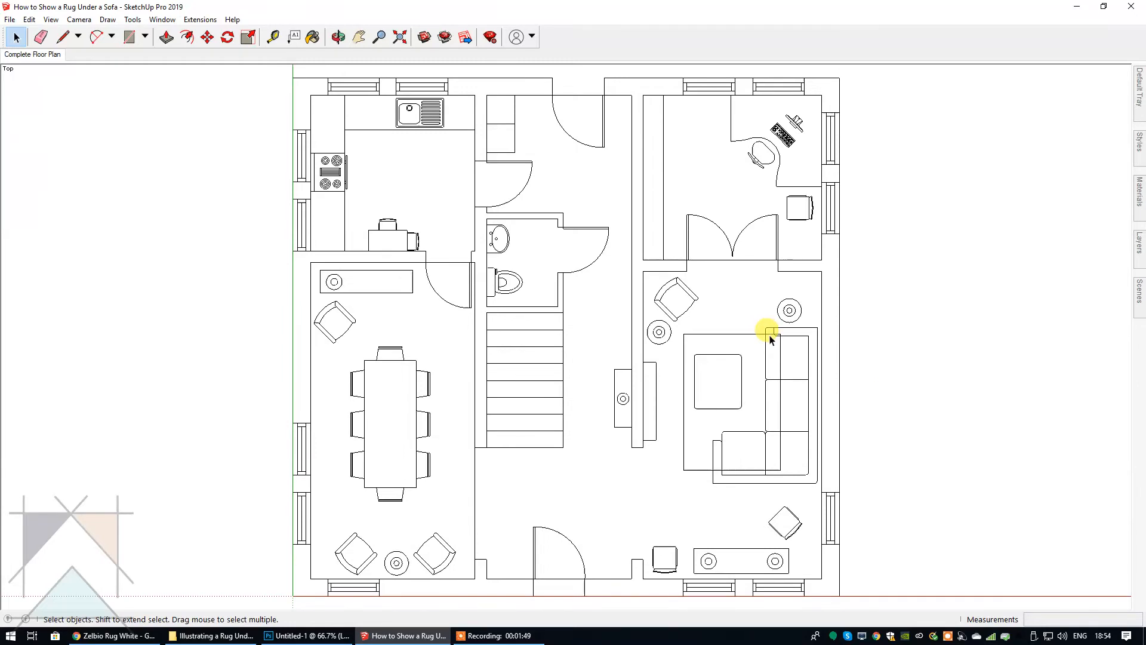
{"action": "mouse_move", "coordinate": [791, 349]}
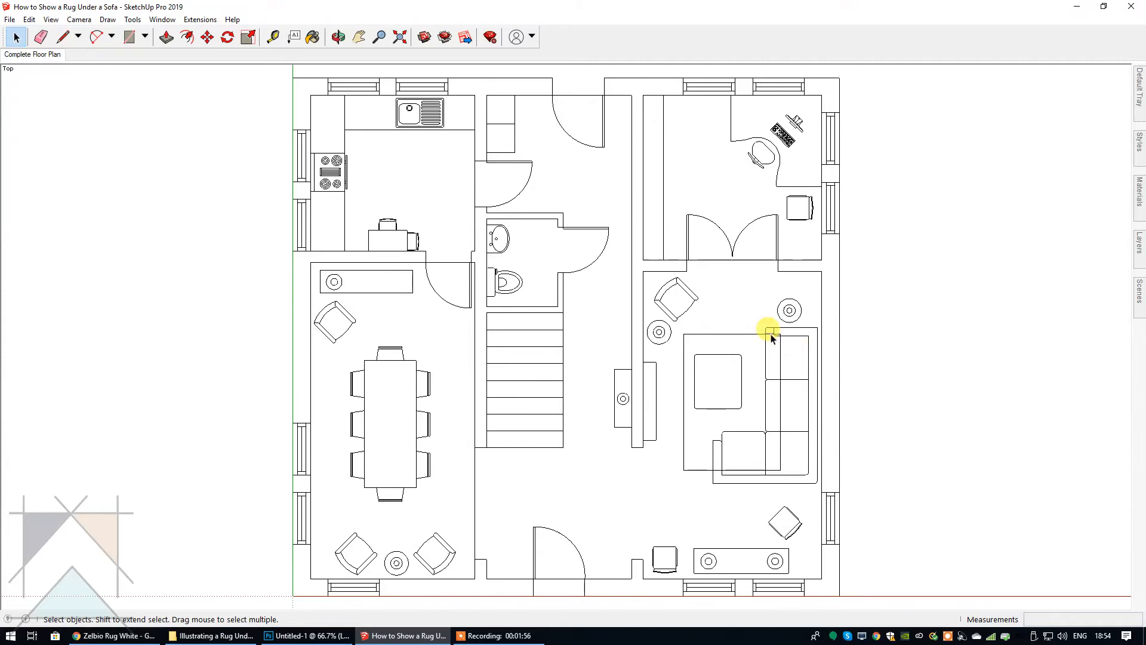
{"action": "mouse_move", "coordinate": [776, 338]}
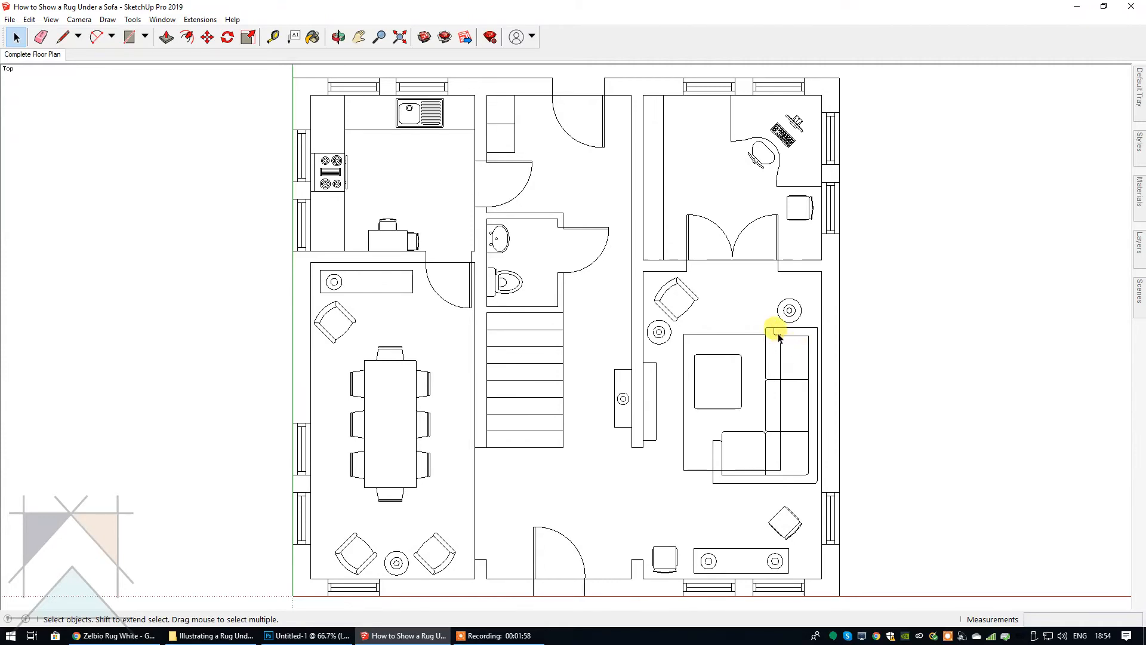
{"action": "mouse_move", "coordinate": [789, 365]}
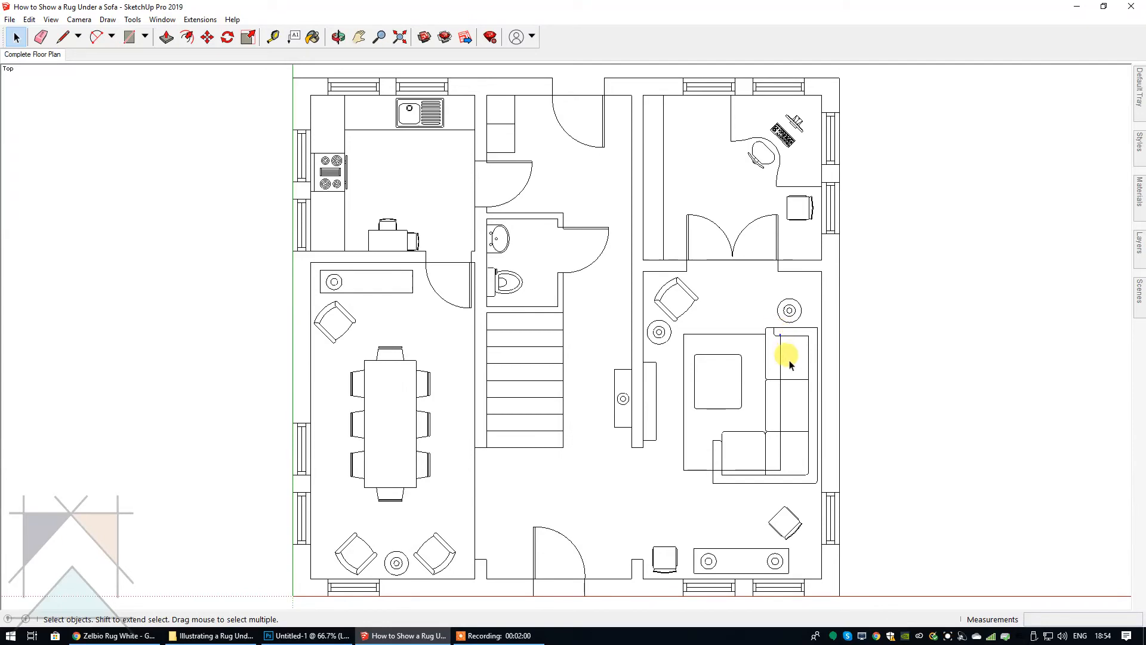
{"action": "mouse_move", "coordinate": [781, 407]}
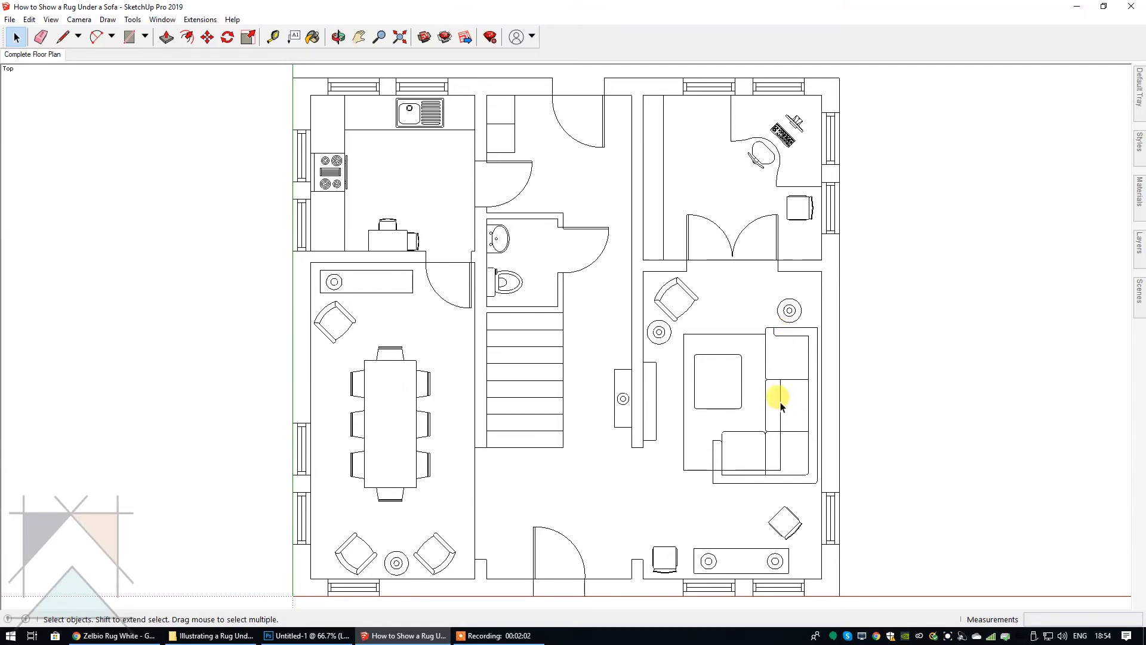
{"action": "mouse_move", "coordinate": [775, 472]}
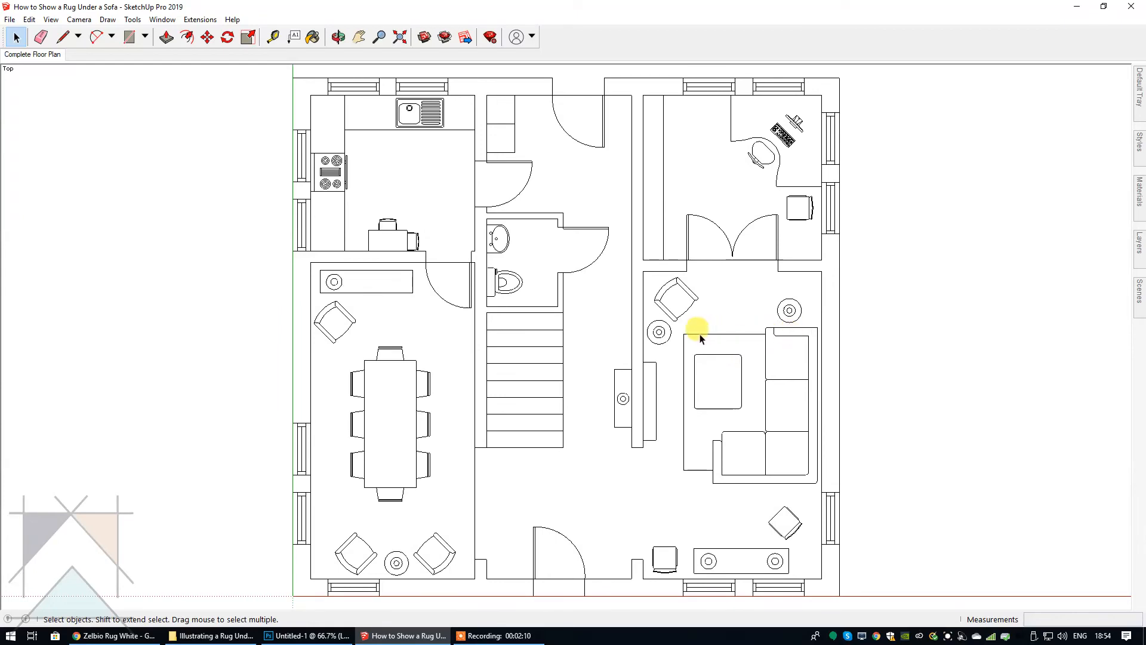
{"action": "mouse_move", "coordinate": [676, 317]}
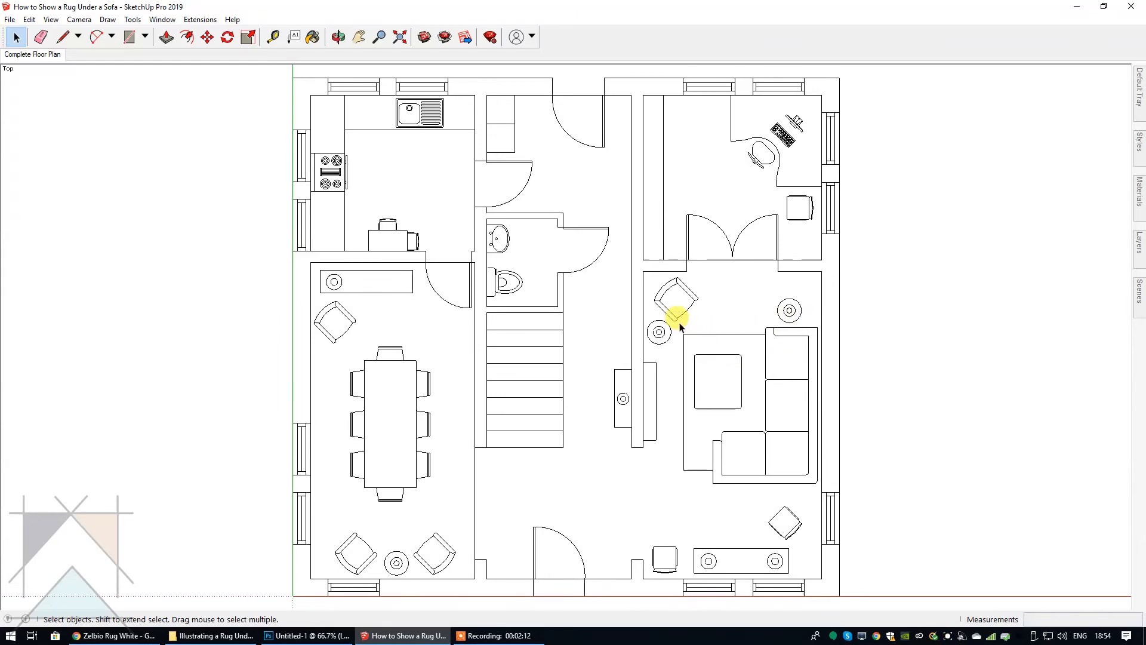
Step: Group rug, corner sofa and coffee table together and shift them about 840 mm lower
{"action": "left_click_drag", "start_coordinate": [679, 321], "coordinate": [819, 496]}
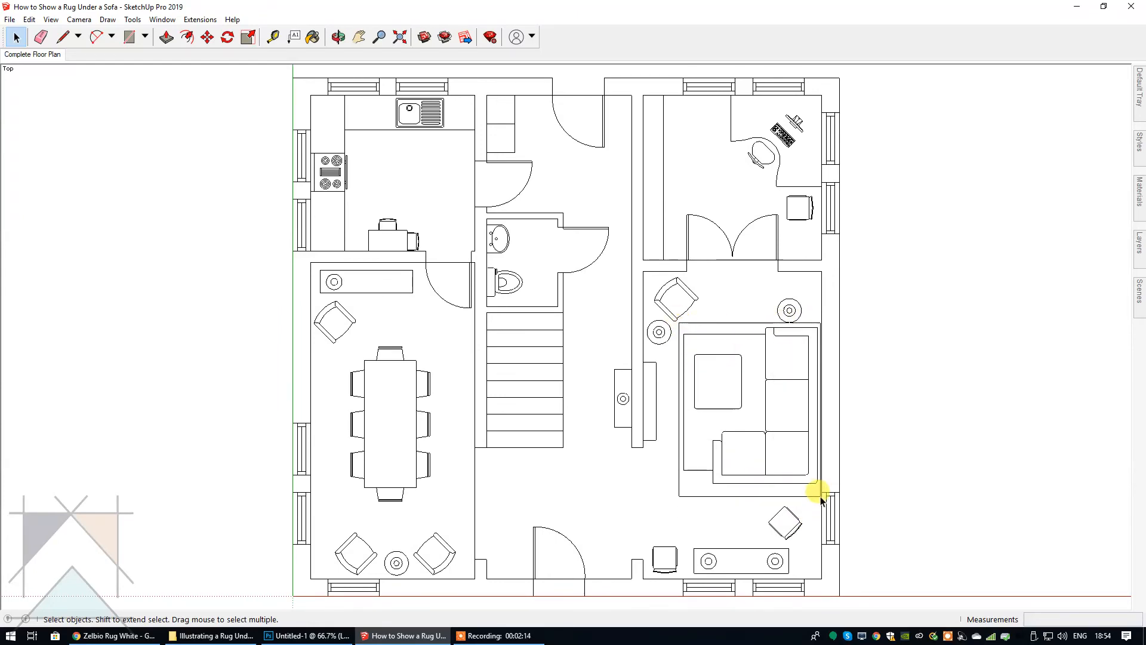
{"action": "right_click", "coordinate": [819, 497]}
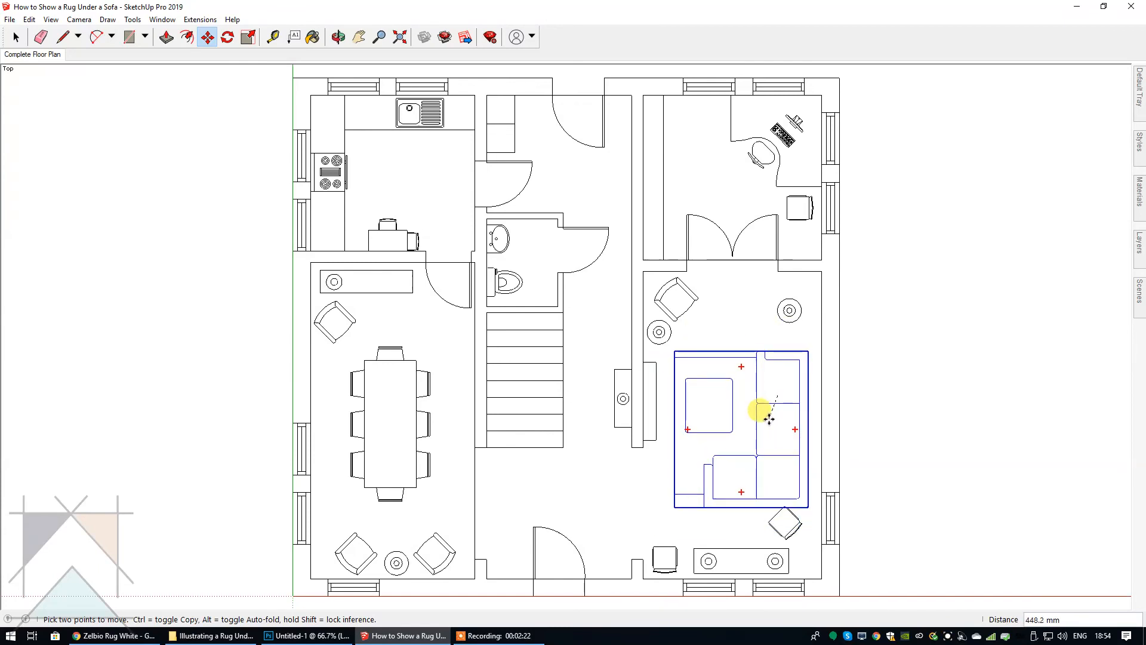
{"action": "left_click_drag", "start_coordinate": [768, 417], "coordinate": [761, 438]}
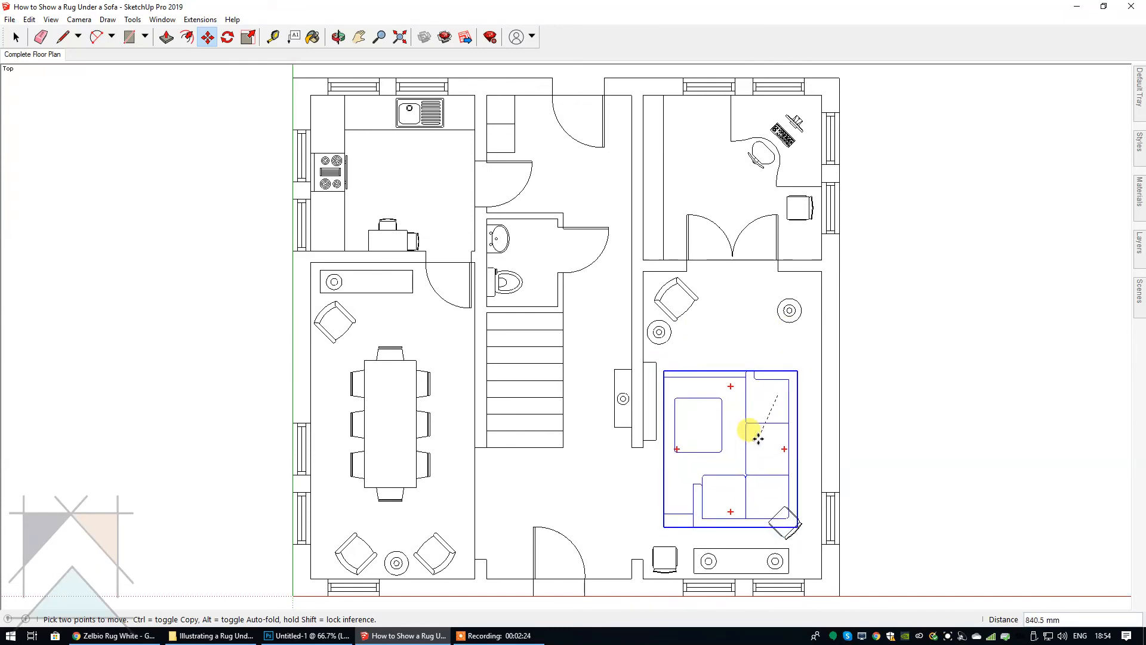